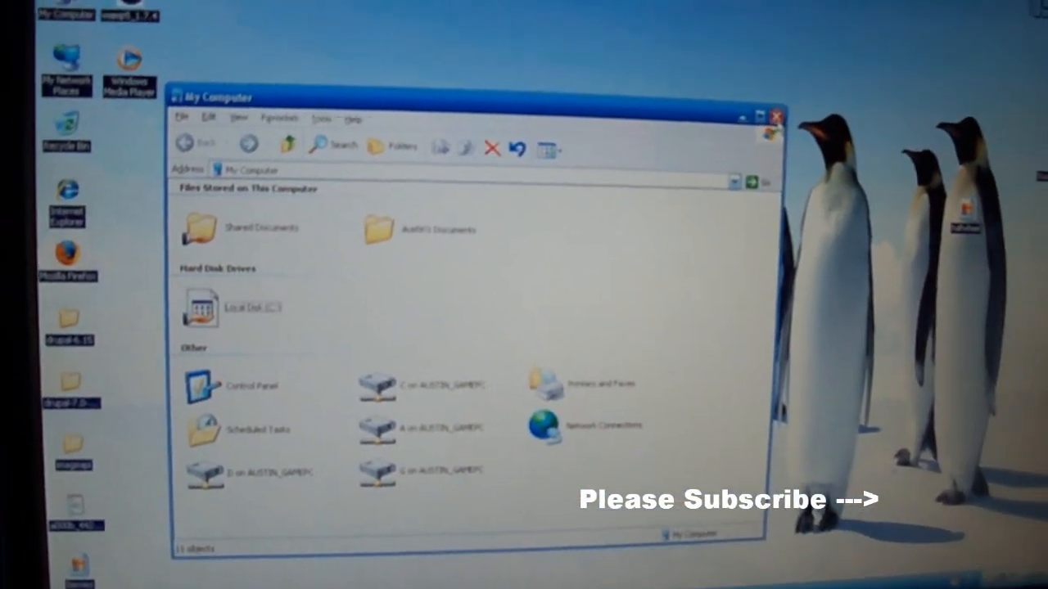
# - Close the remote Windows XP session window to begin disconnecting
pyautogui.click(774, 116)
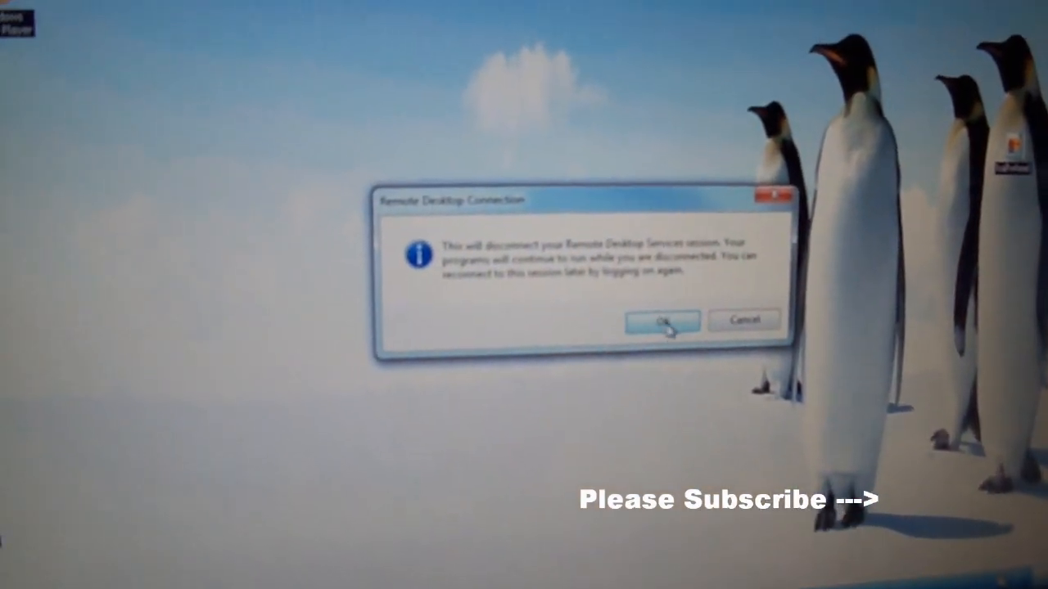
# - Confirm the disconnect so the .rdp file can be edited in Notepad
pyautogui.click(661, 319)
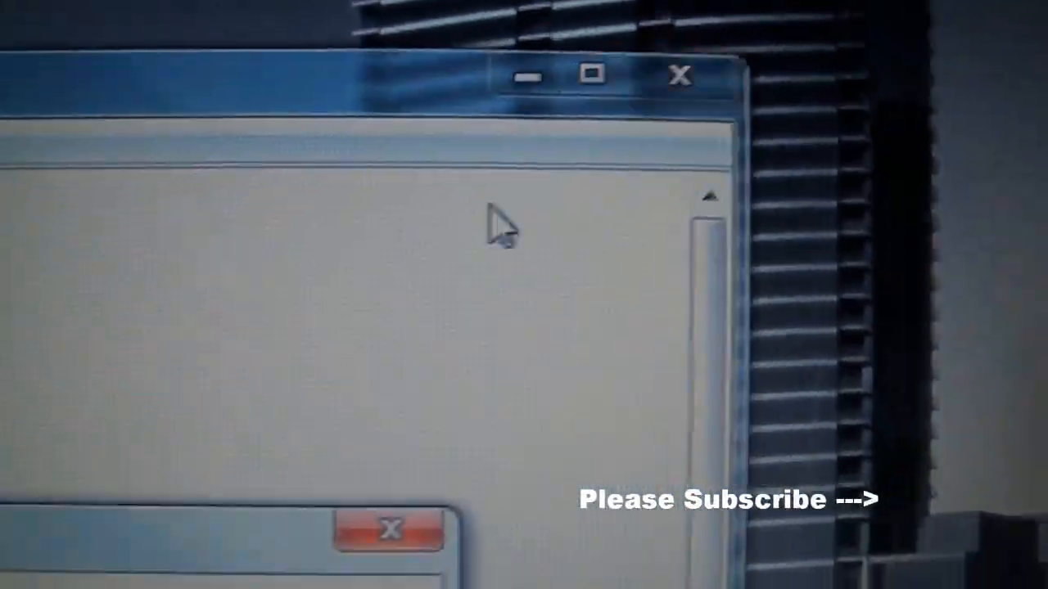
# - Launch the edited .rdp connection to reconnect across both monitors
pyautogui.click(678, 76)
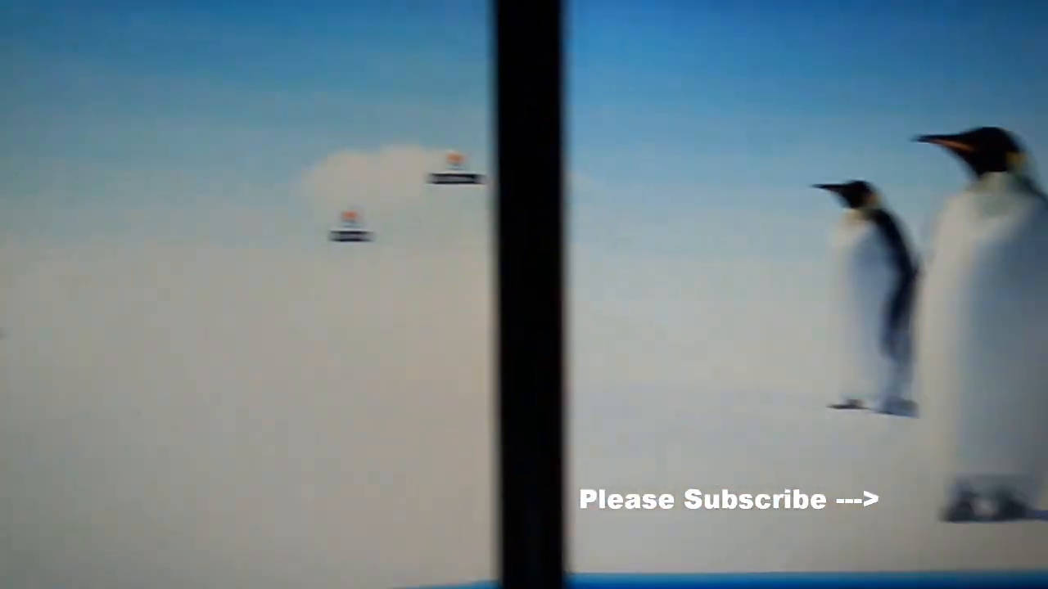
# - Review the remote display resolution in Display Properties' Settings from the desktop context menu
pyautogui.rightClick(458, 204)
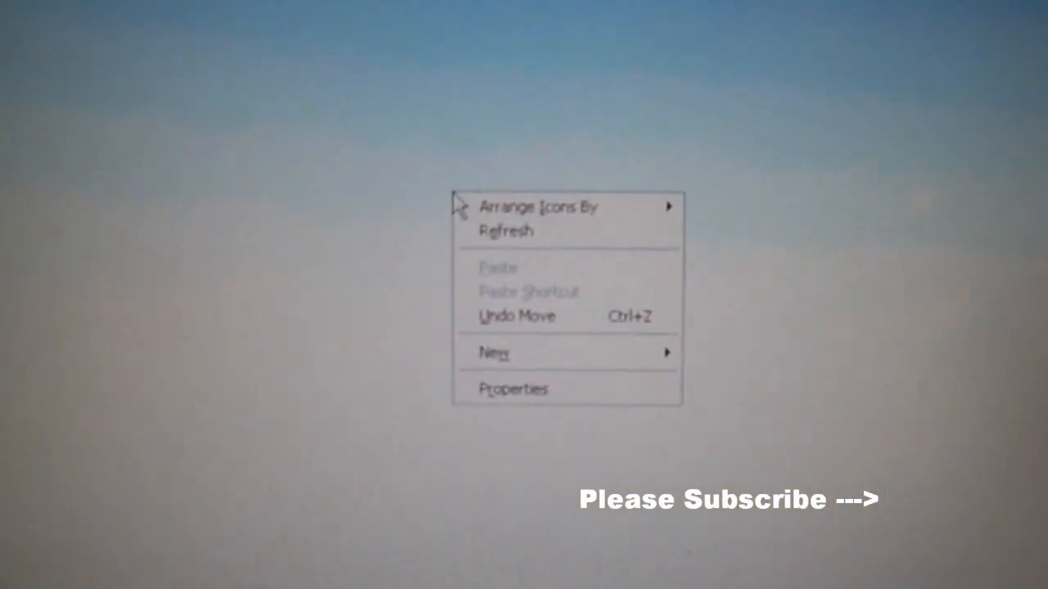
pyautogui.click(513, 389)
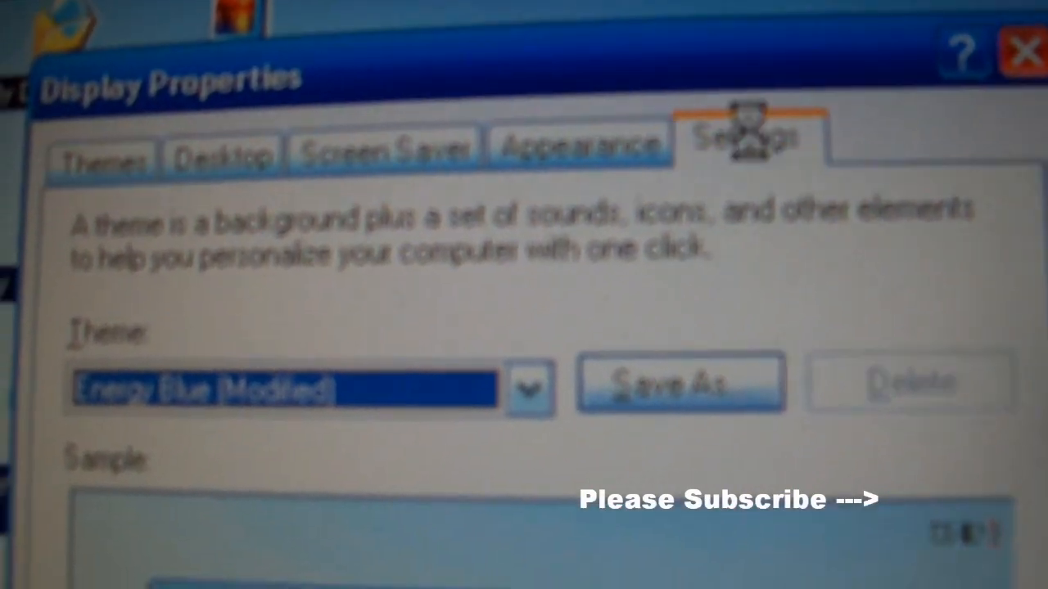
pyautogui.click(744, 140)
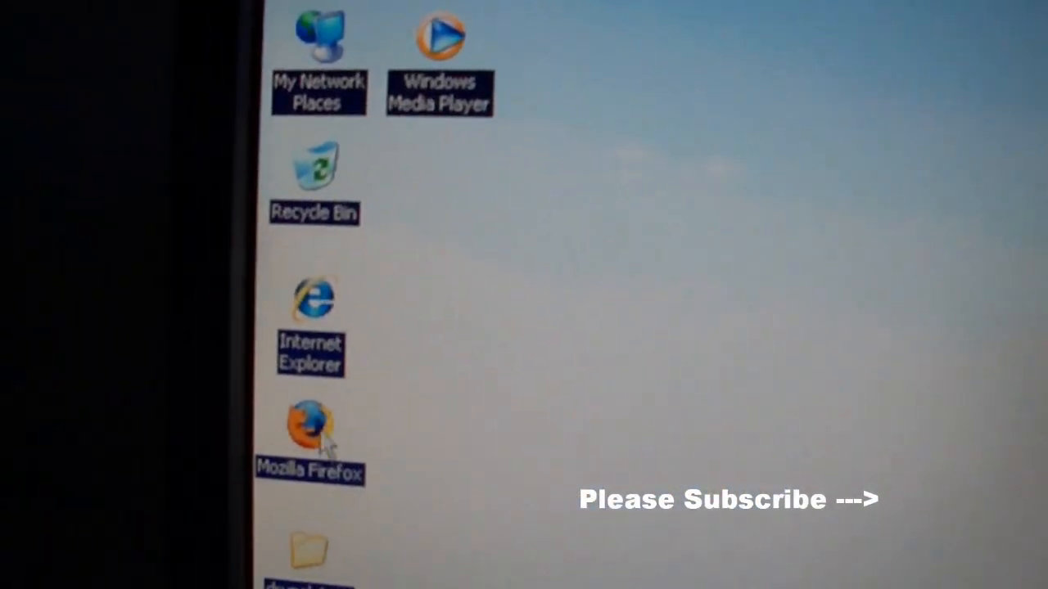
# - Launch Mozilla Firefox from its desktop icon on the widened desktop
pyautogui.doubleClick(310, 433)
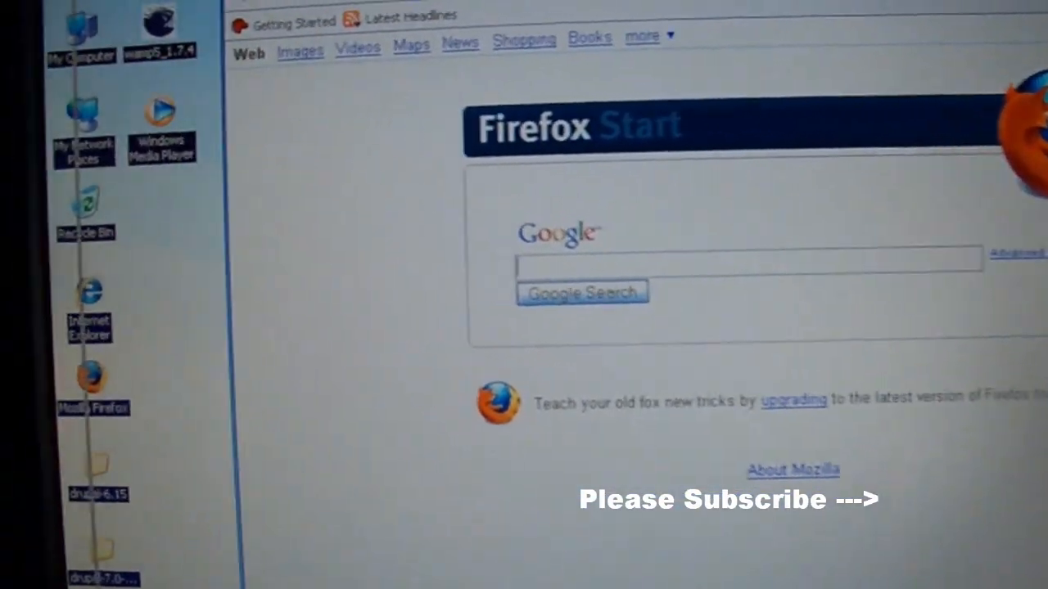